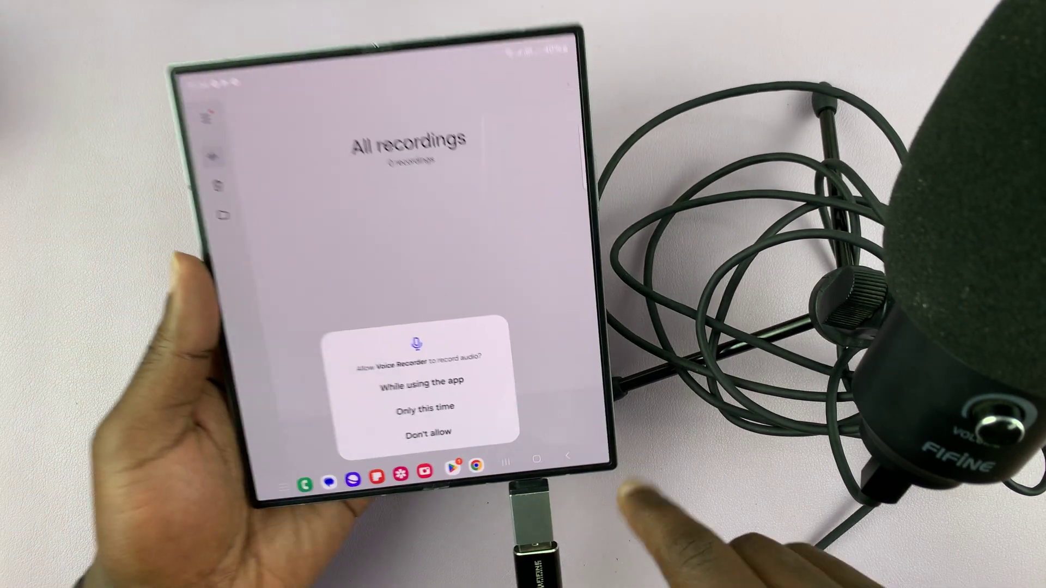
Step: Grant record-audio permission 'While using the app' and allow music and audio access
{"action": "left_click", "coordinate": [422, 382]}
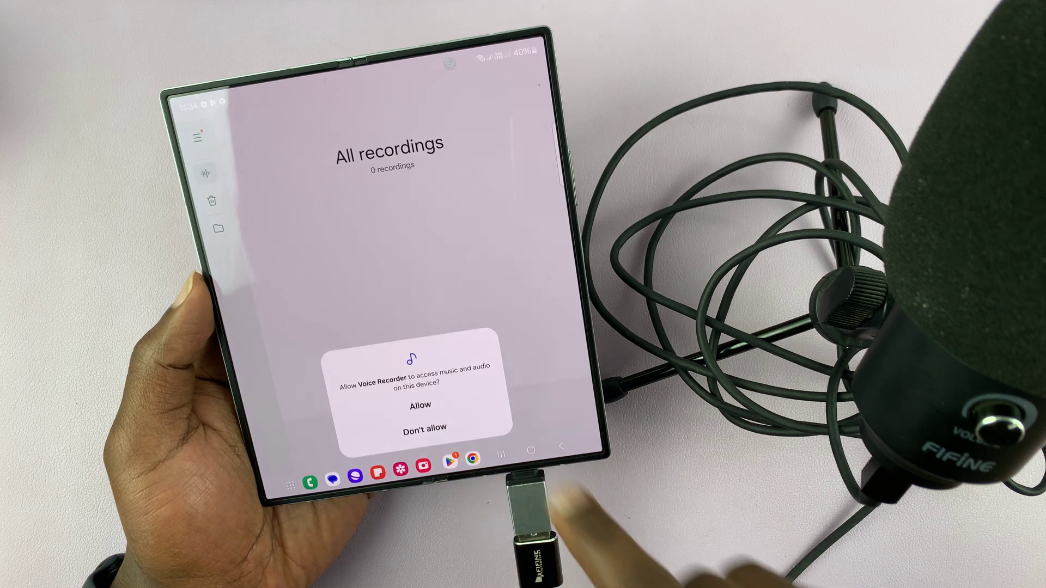
{"action": "left_click", "coordinate": [420, 405]}
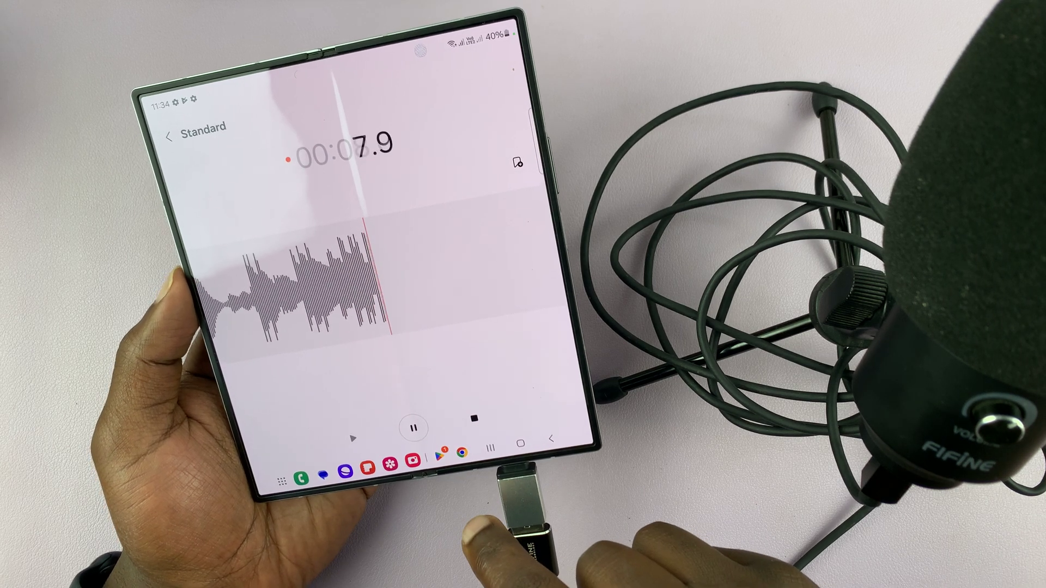
Step: Stop the roughly eight-second USB-mic recording to bring up the Save recording dialog
{"action": "left_click", "coordinate": [474, 436]}
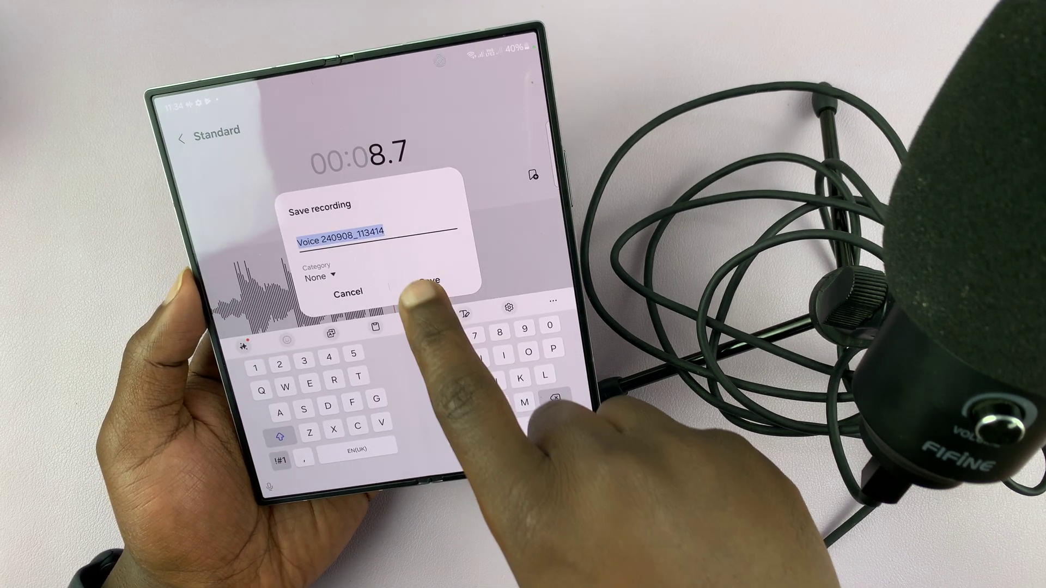